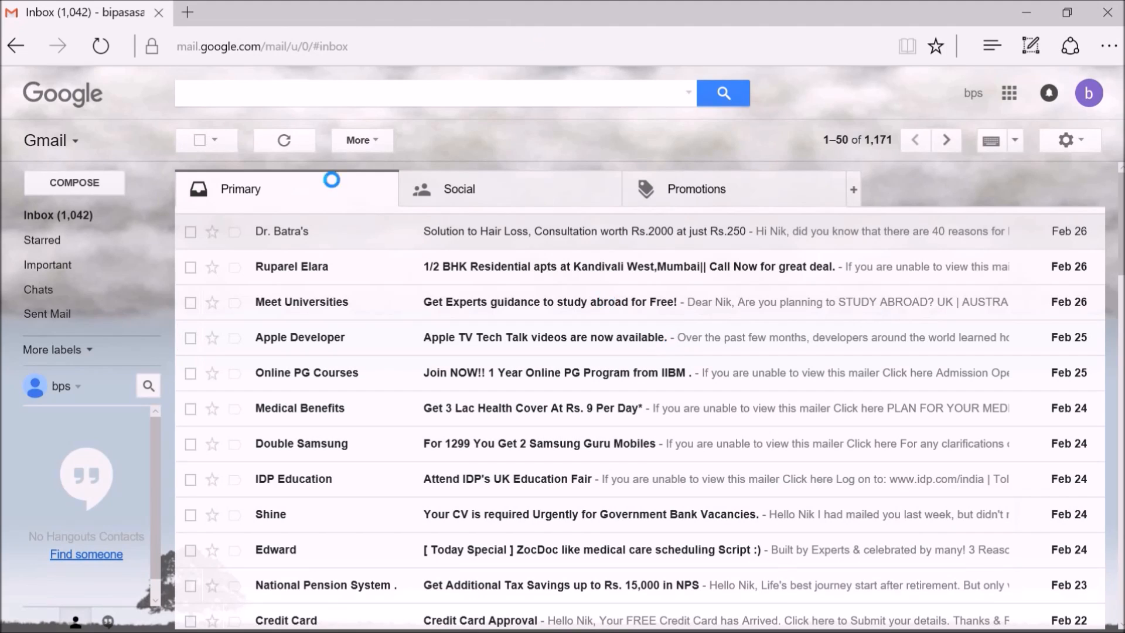
Search the mailbox for messages containing the word 'unsubscribe'.
click(430, 94)
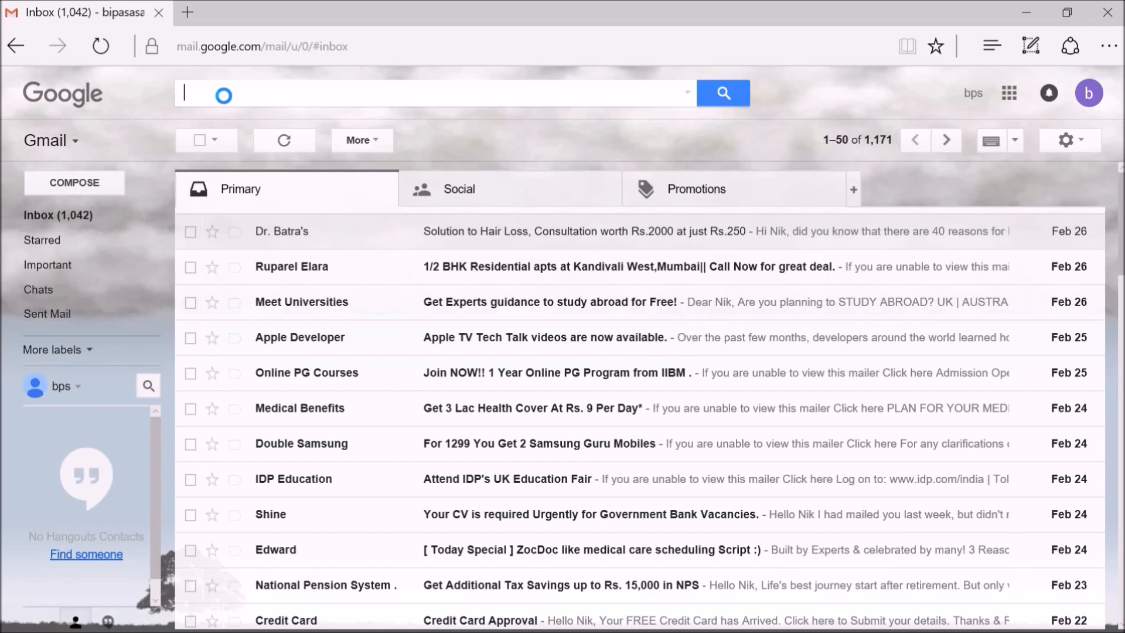
text(unsubscribe)
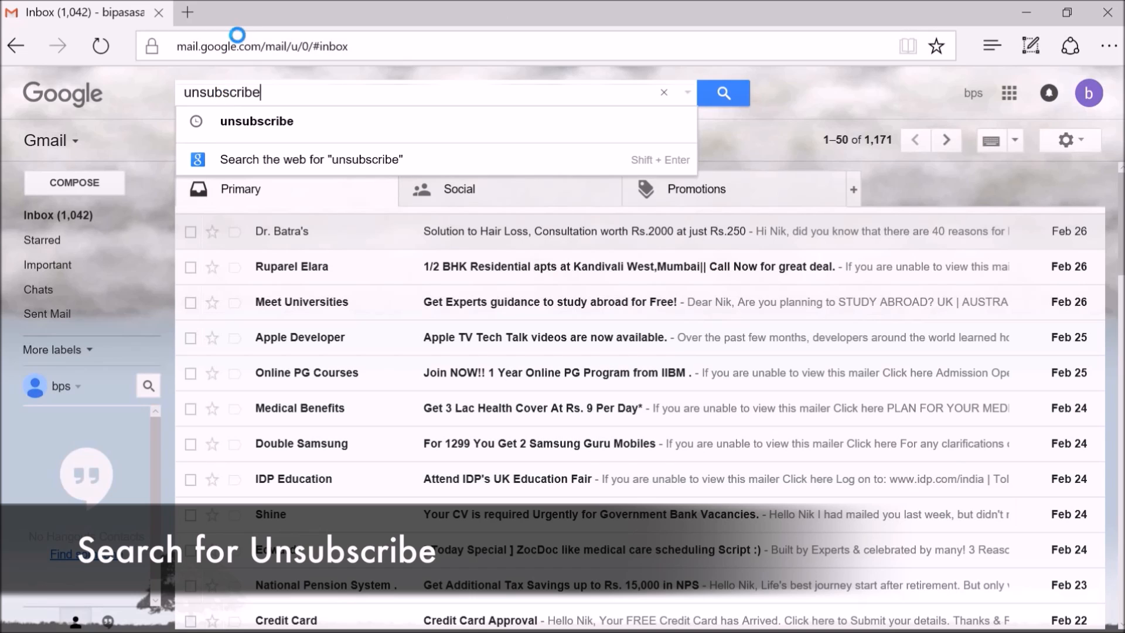
click(724, 92)
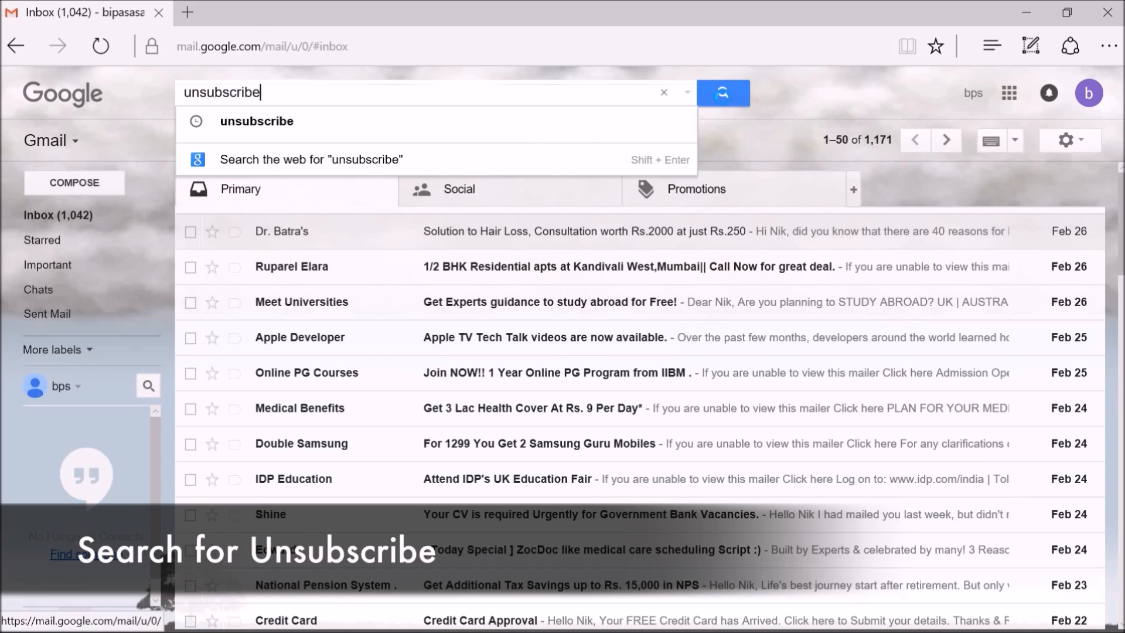
click(723, 93)
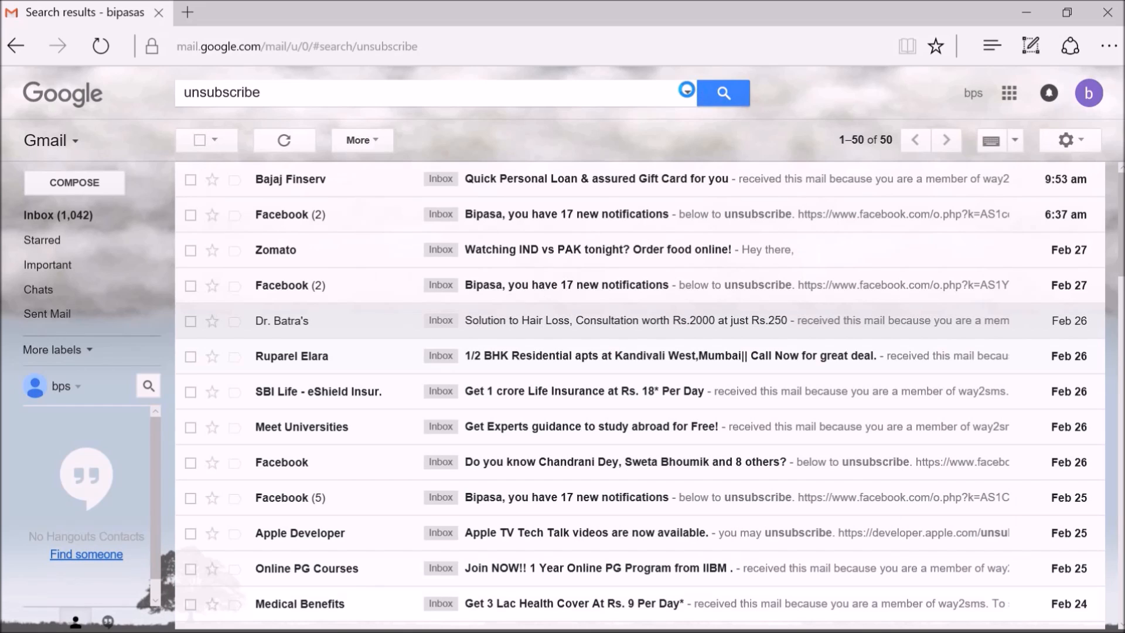
Show the detailed search criteria with 'unsubscribe' as the required words.
click(687, 93)
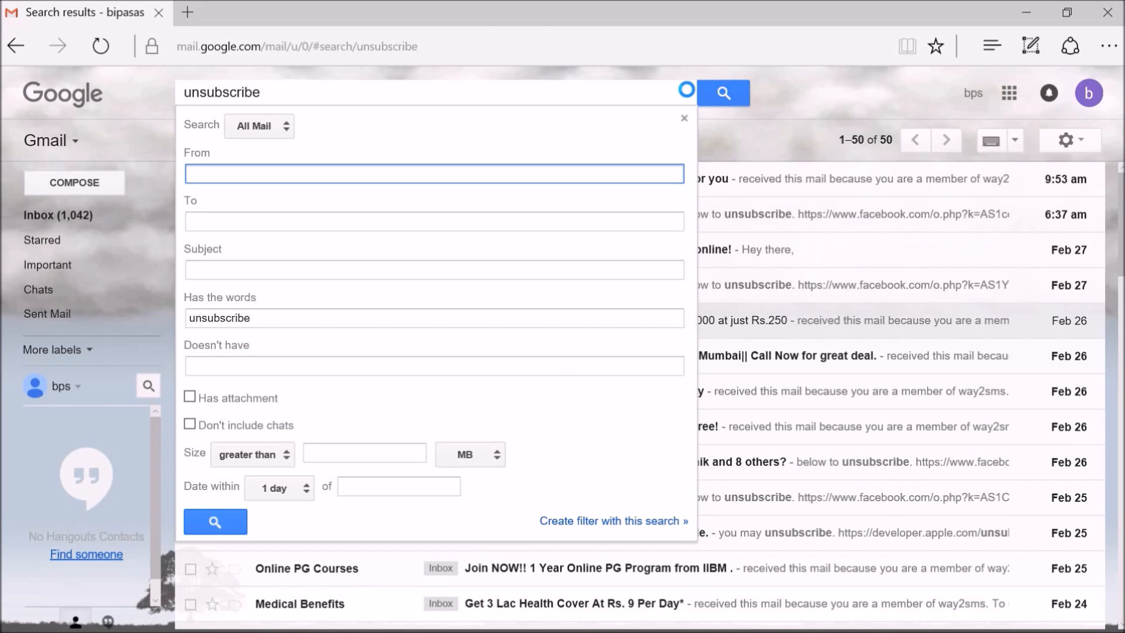
click(433, 174)
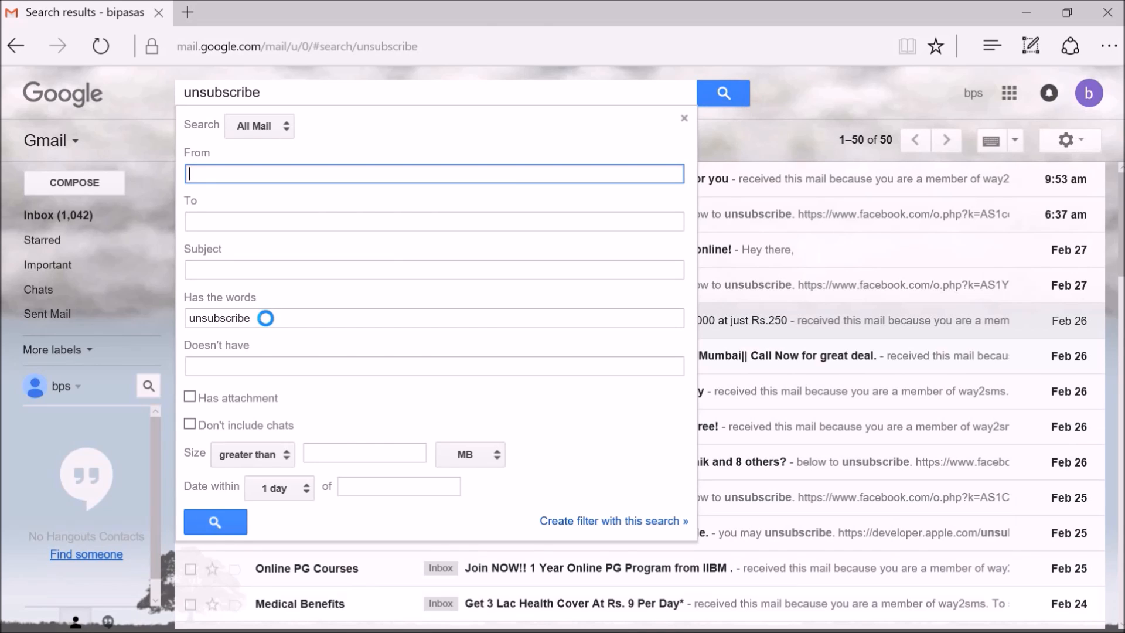
double_click(219, 318)
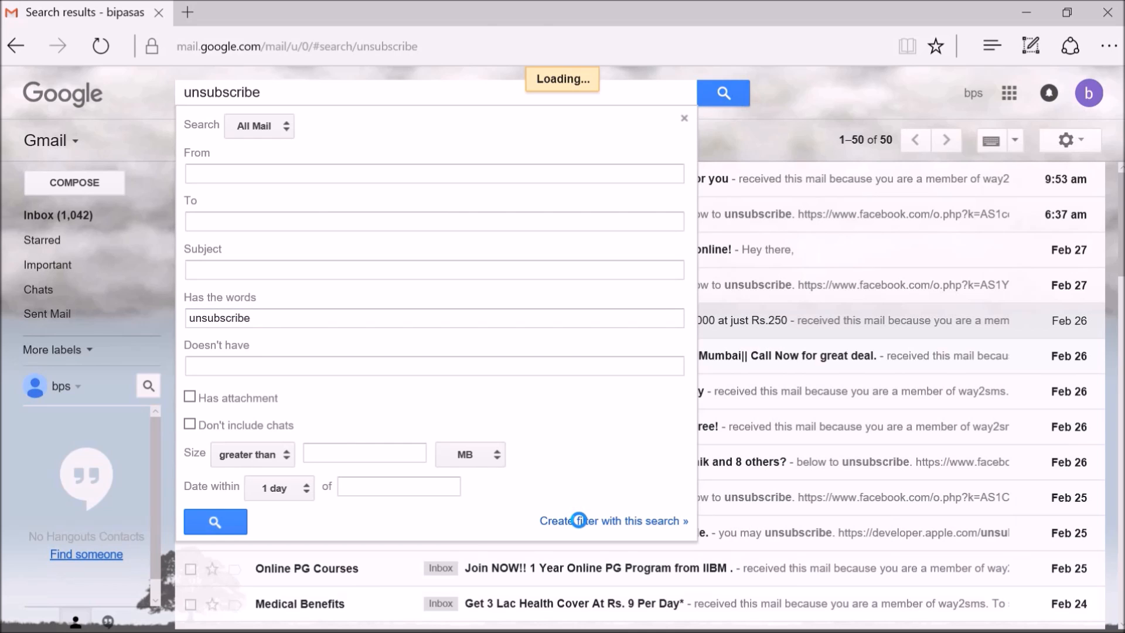
Create a filter from the search that deletes matches and applies to the 50 existing conversations.
click(613, 521)
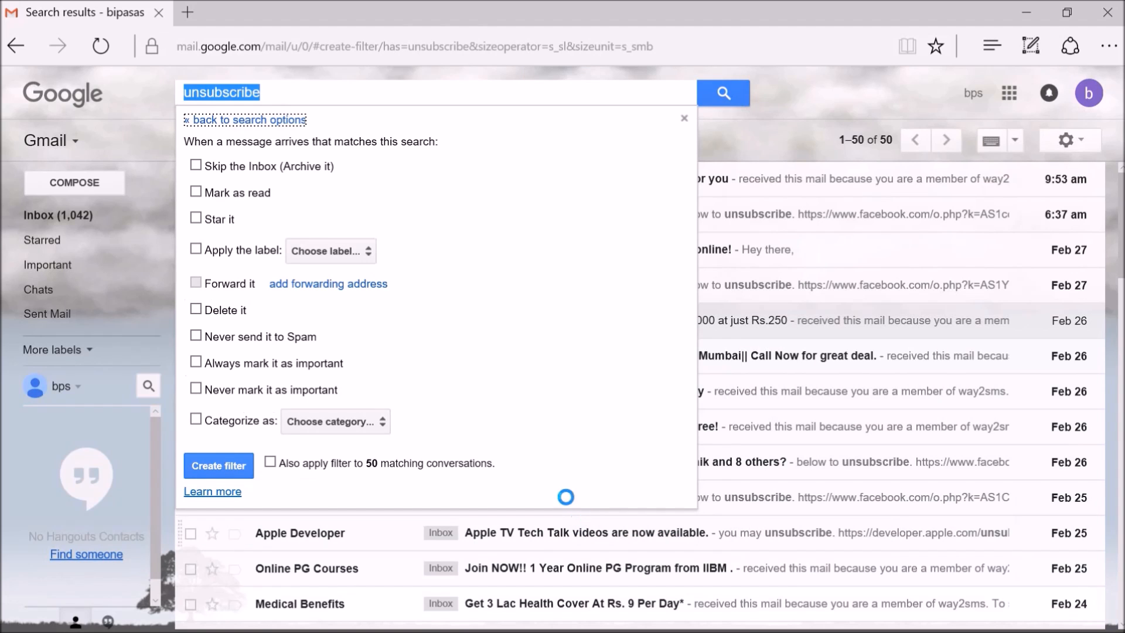
click(194, 310)
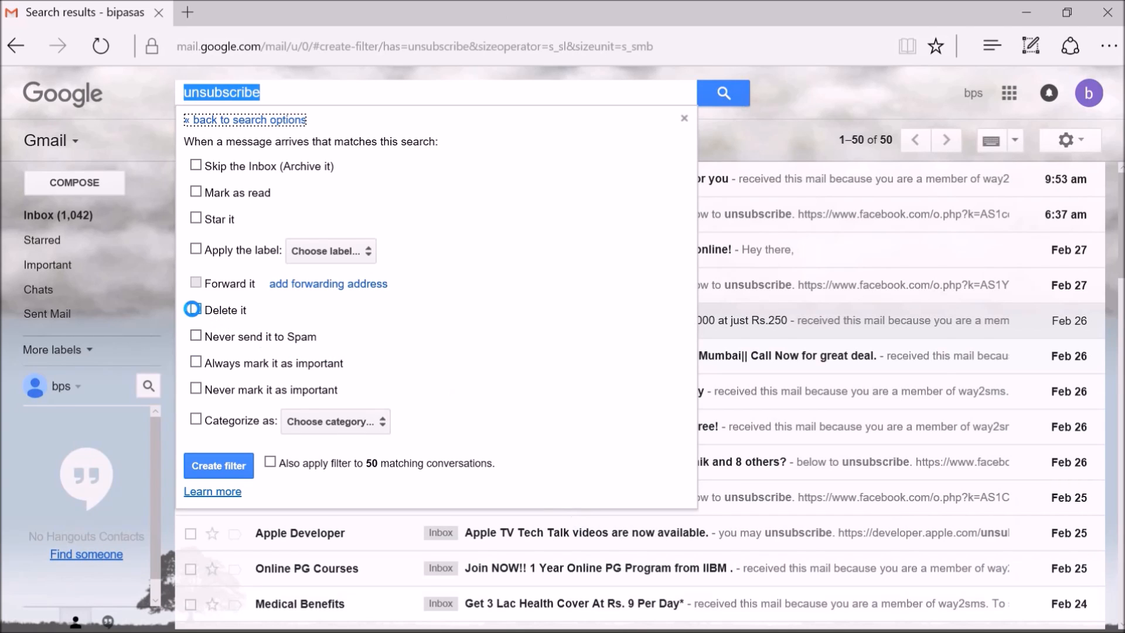
click(196, 309)
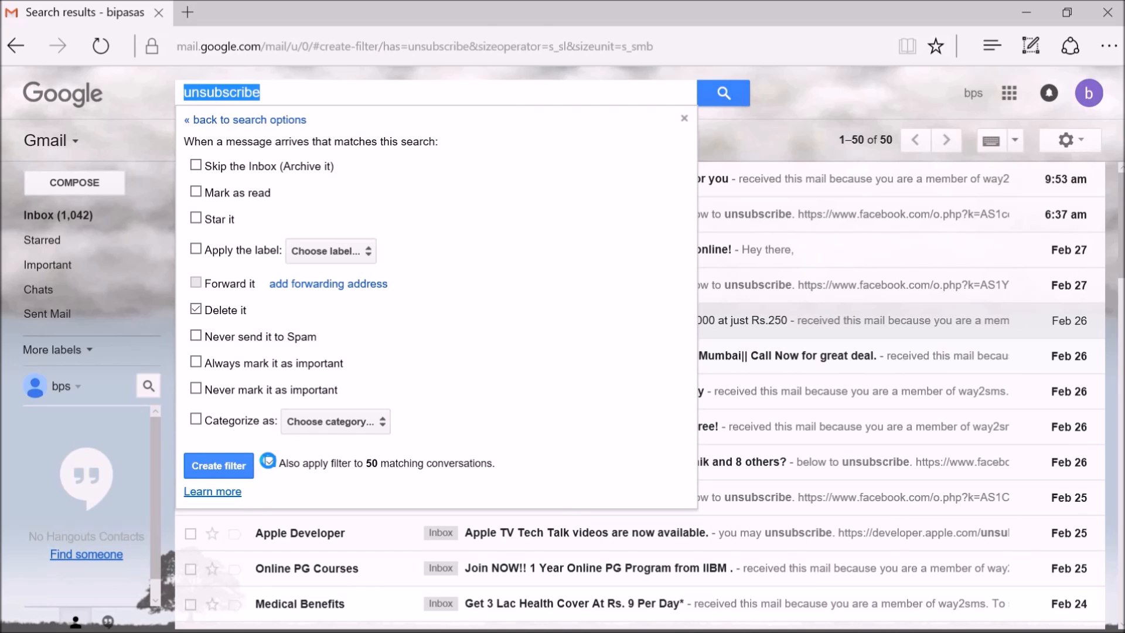
click(270, 462)
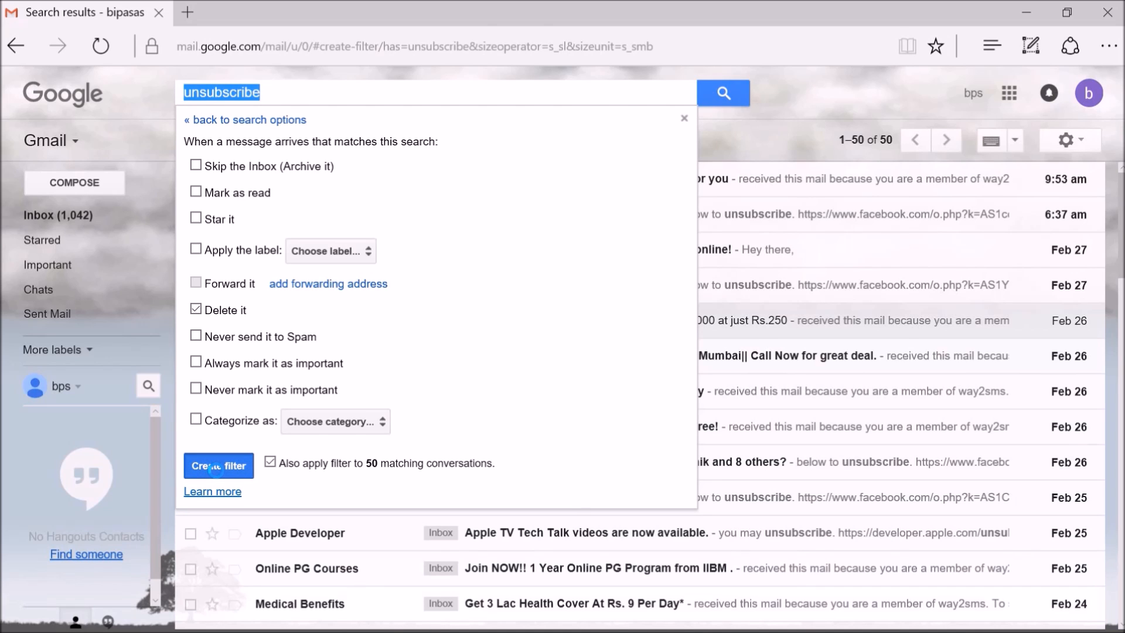
Save the unsubscribe filter so no matching messages remain outside Trash or Spam.
click(218, 465)
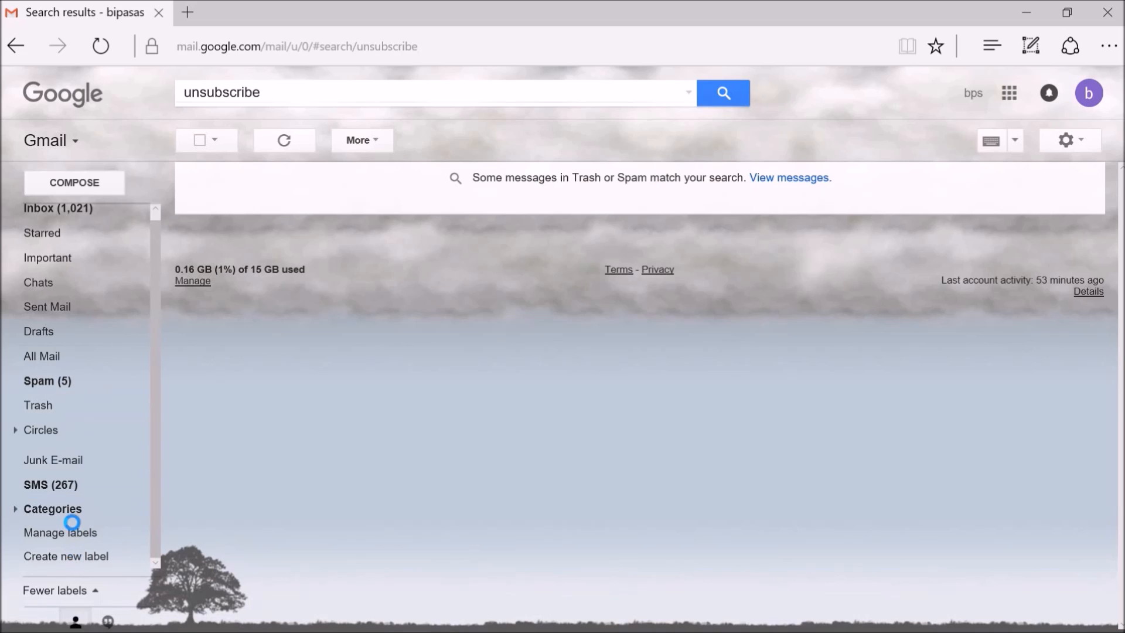
Check Trash for the deleted marketing messages, then return to the inbox.
click(38, 404)
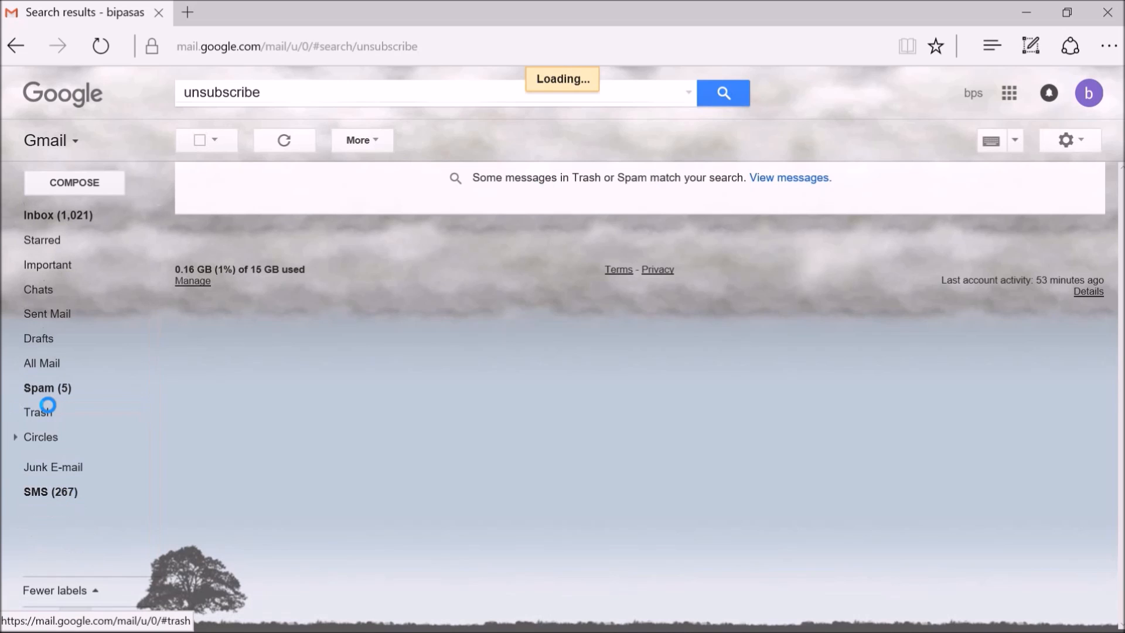
click(38, 411)
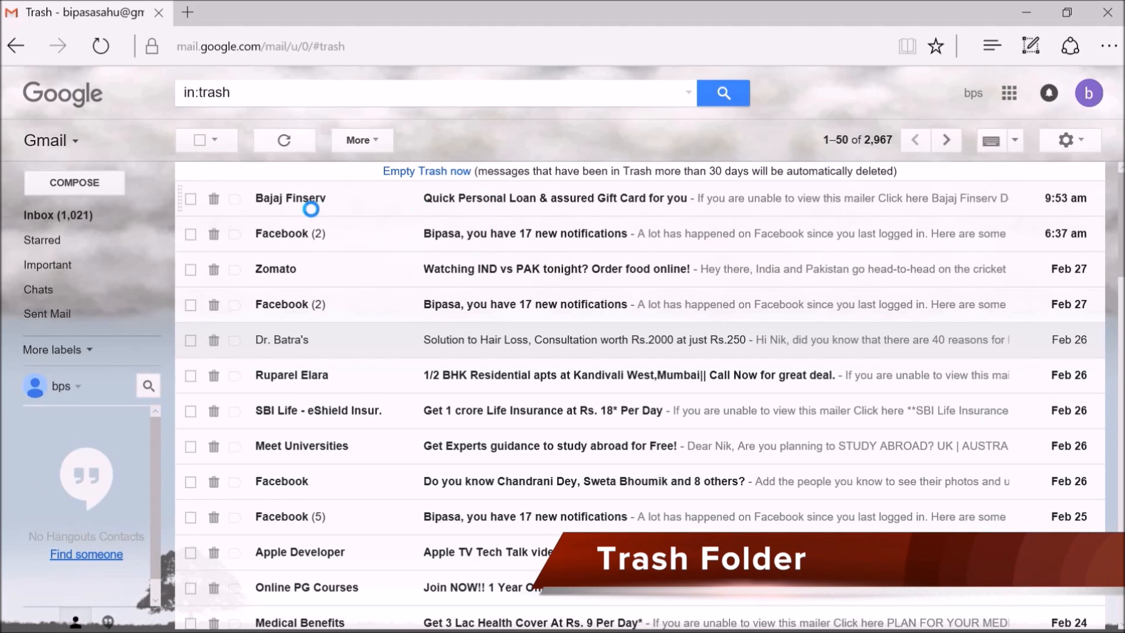
mouse_move(465, 375)
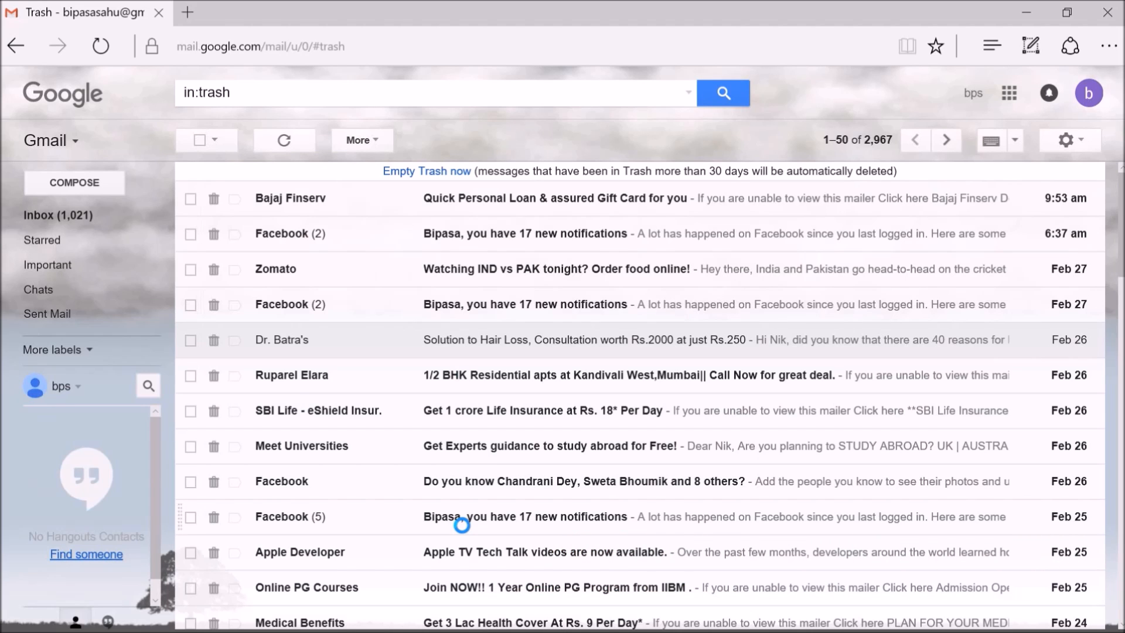
mouse_move(845, 249)
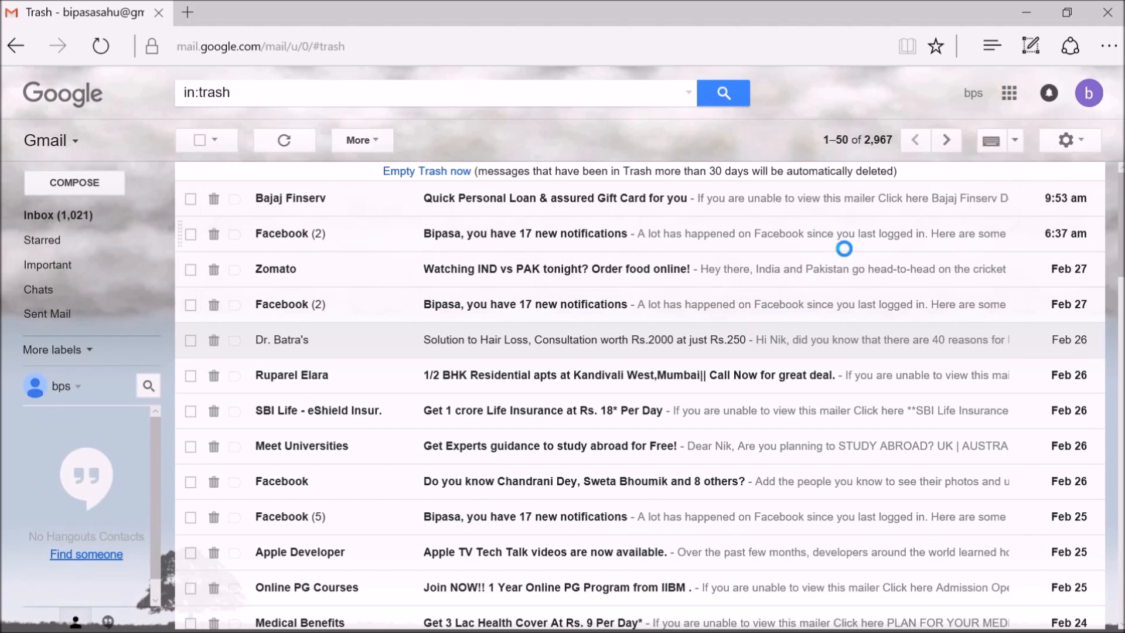
mouse_move(788, 288)
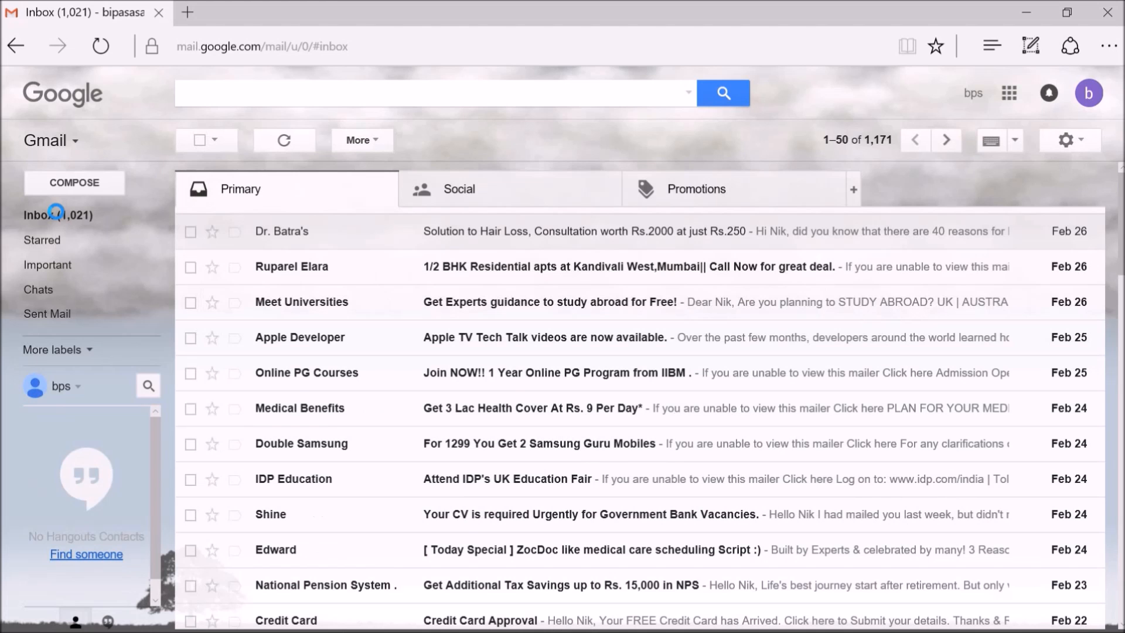
click(284, 139)
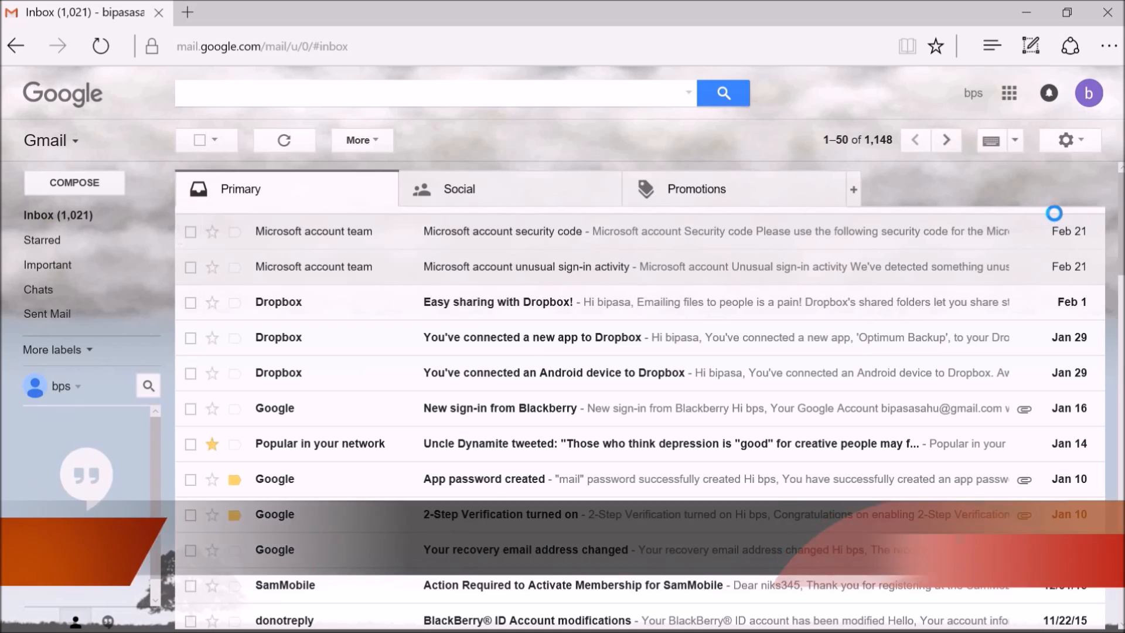
click(1069, 139)
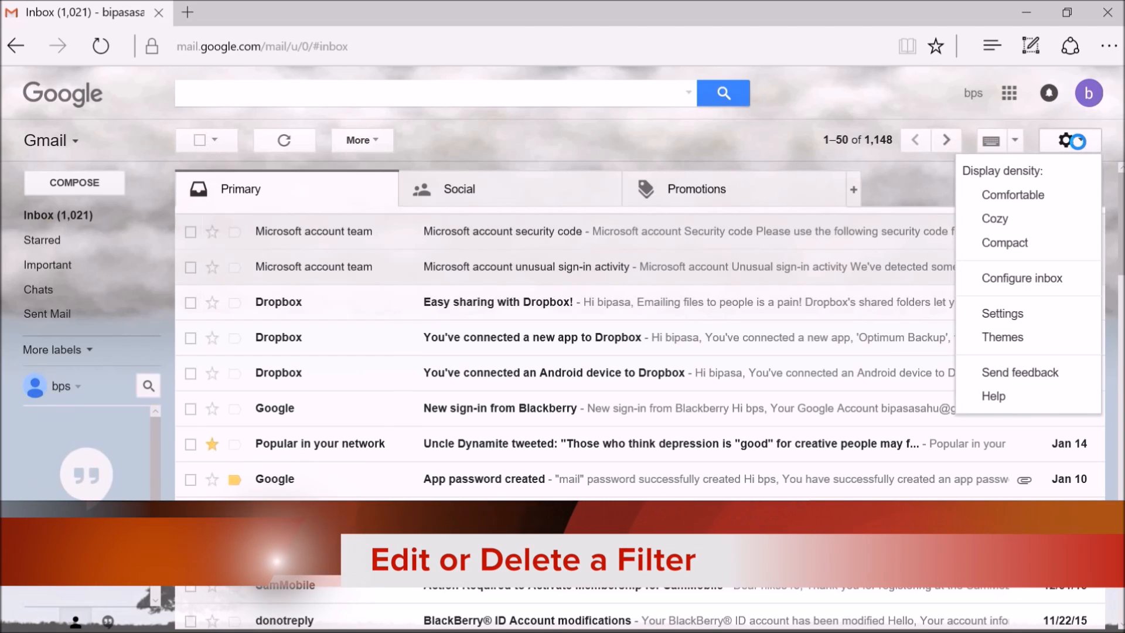
Go to the Gmail Settings page from the gear menu.
click(1069, 140)
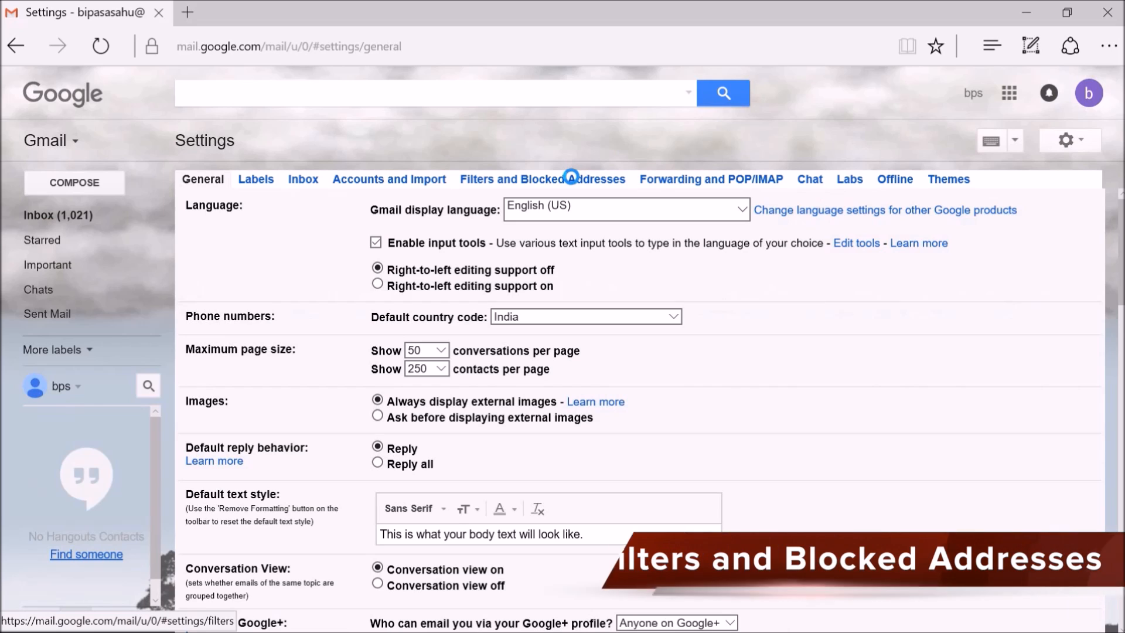
View Filters and Blocked Addresses, where the unsubscribe delete filter is listed.
click(542, 178)
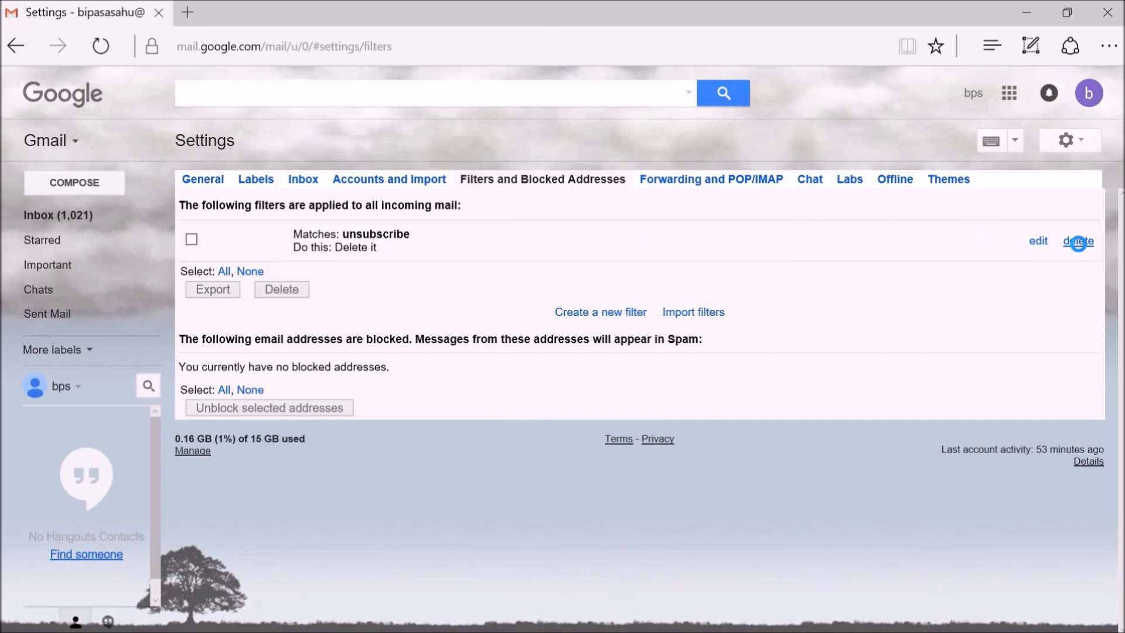
mouse_move(1039, 247)
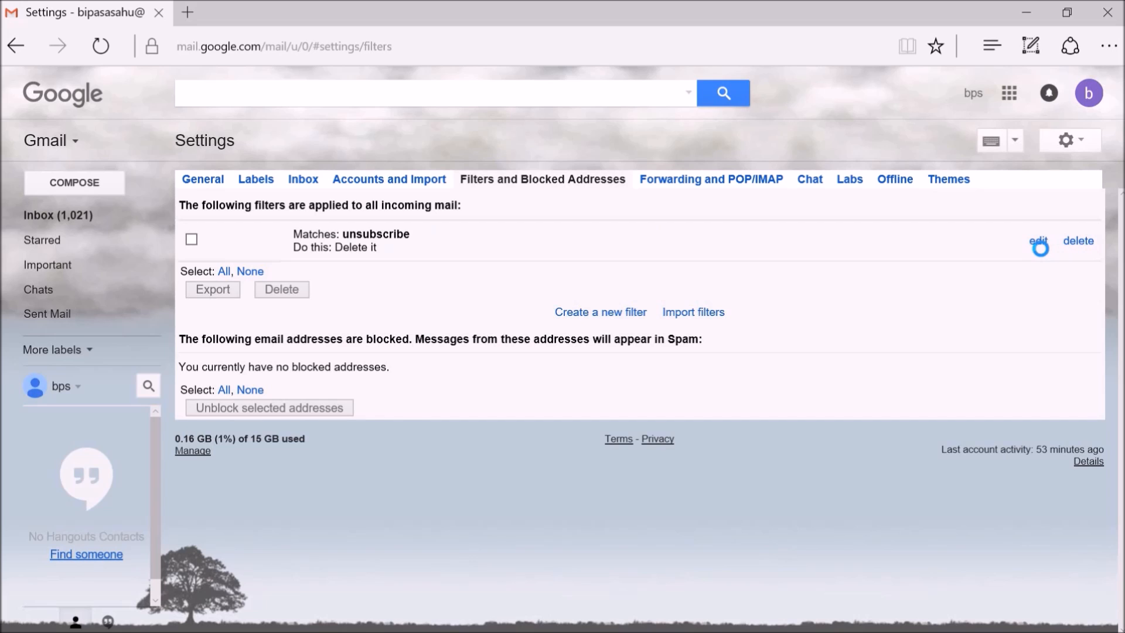